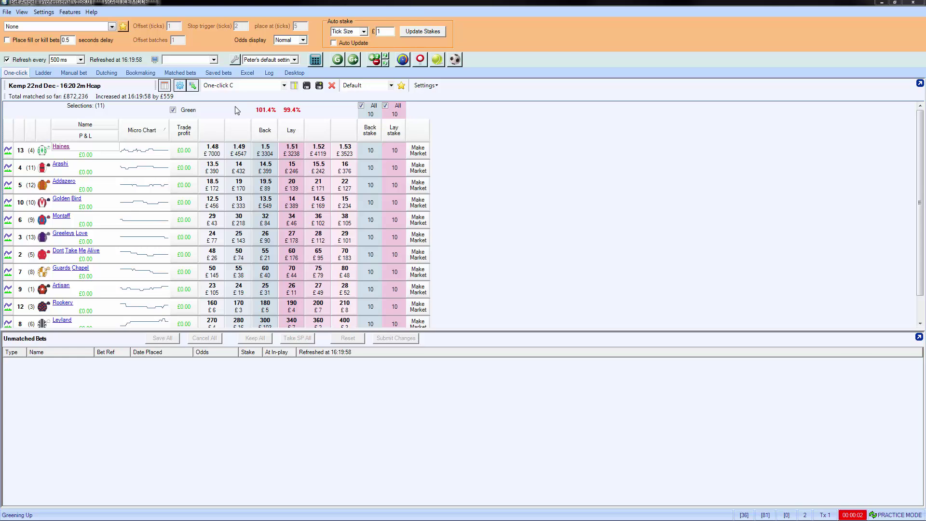
Select the 'Offset bet with greening' strategy with a 15-tick offset
click(111, 27)
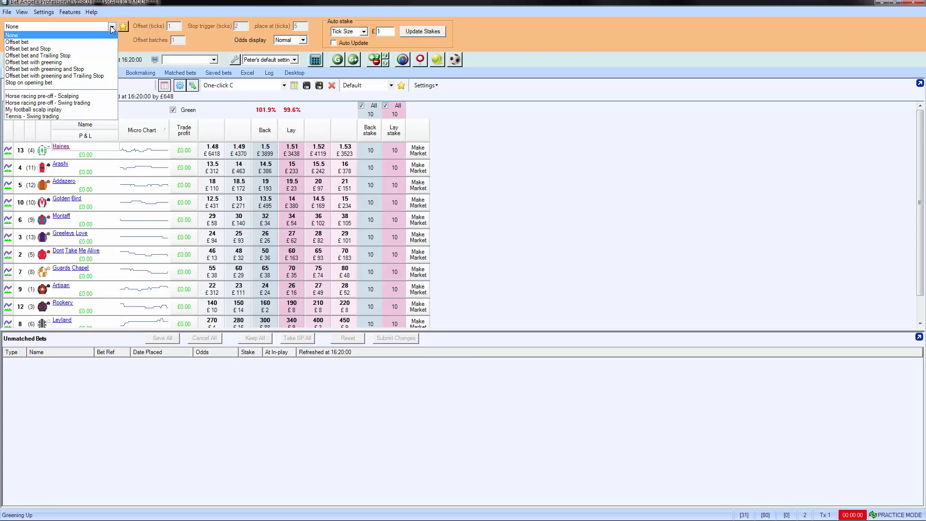
mouse_move(34, 62)
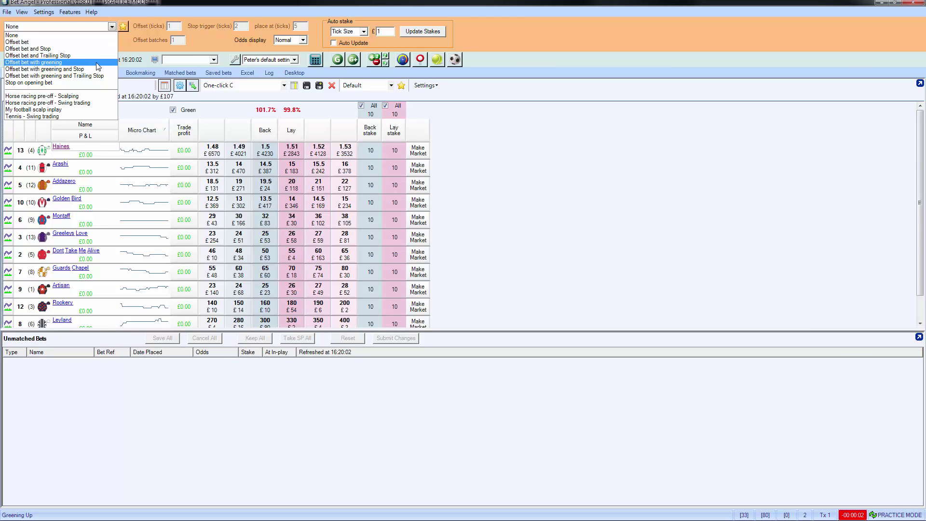
click(33, 62)
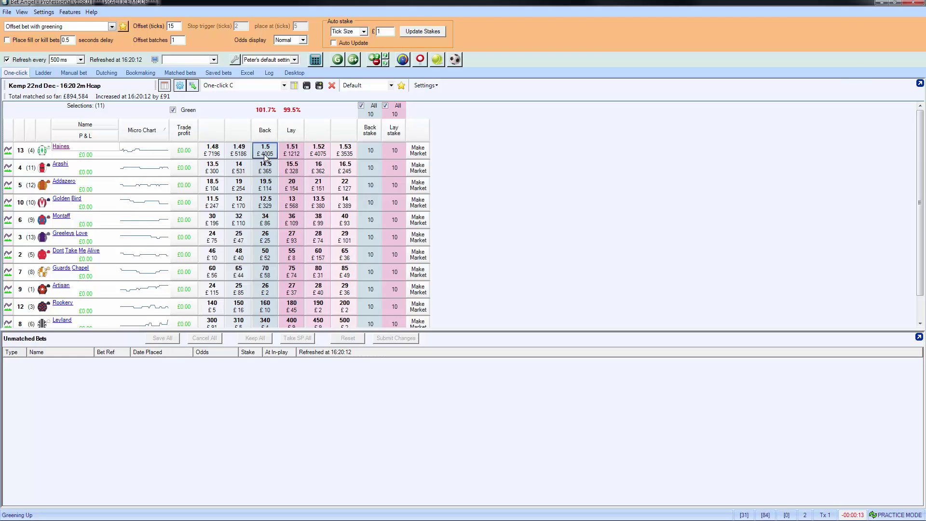
Back Haines at 1.5, triggering an automatic lay offset order at 1.35
click(291, 151)
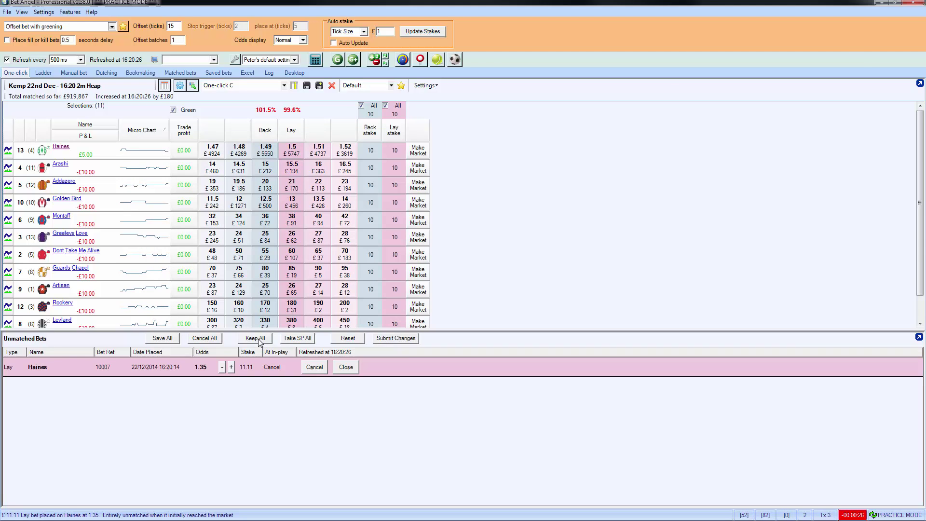
Set all unmatched bets to Keep so the 1.35 Haines lay survives into in-play
click(255, 337)
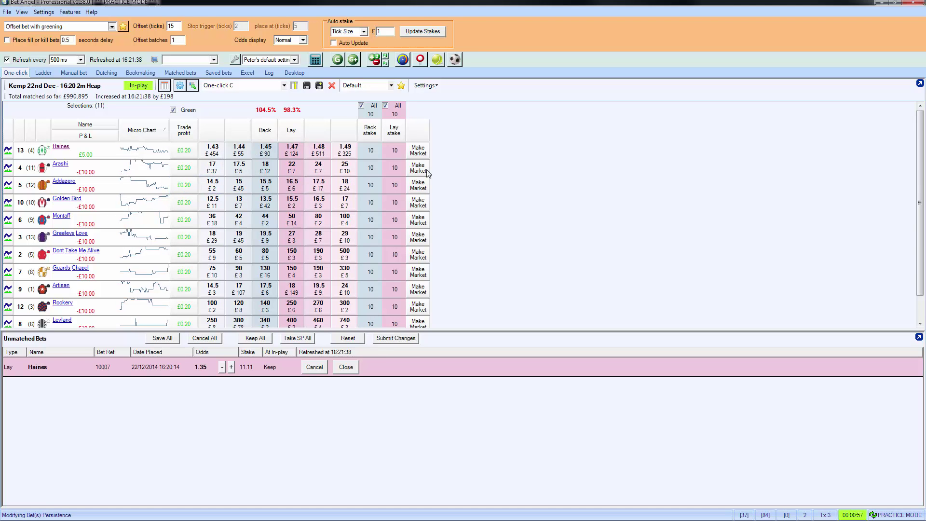
mouse_move(471, 178)
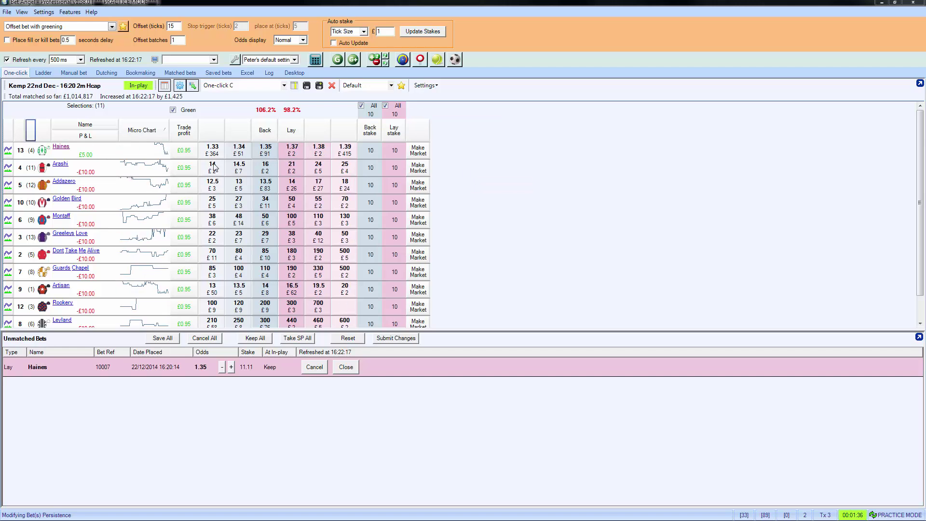
mouse_move(478, 167)
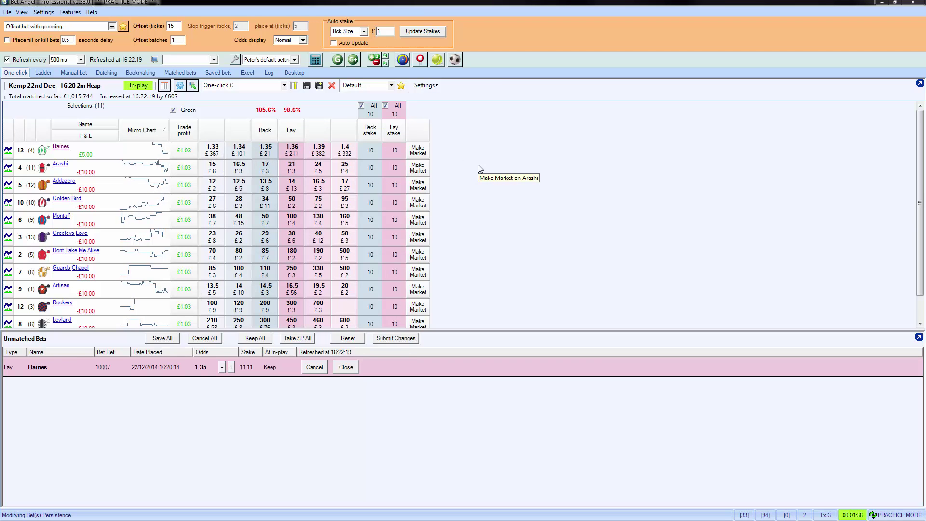